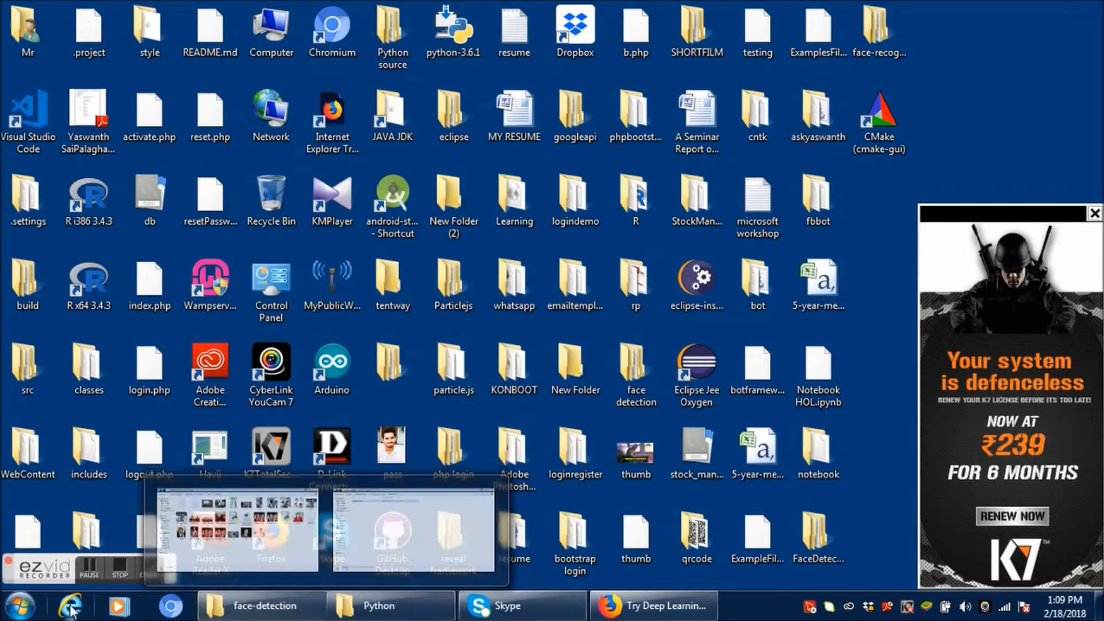
Step: Browse from the Start menu into the Python36-32 Scripts folder holding pip and pip3
click(20, 606)
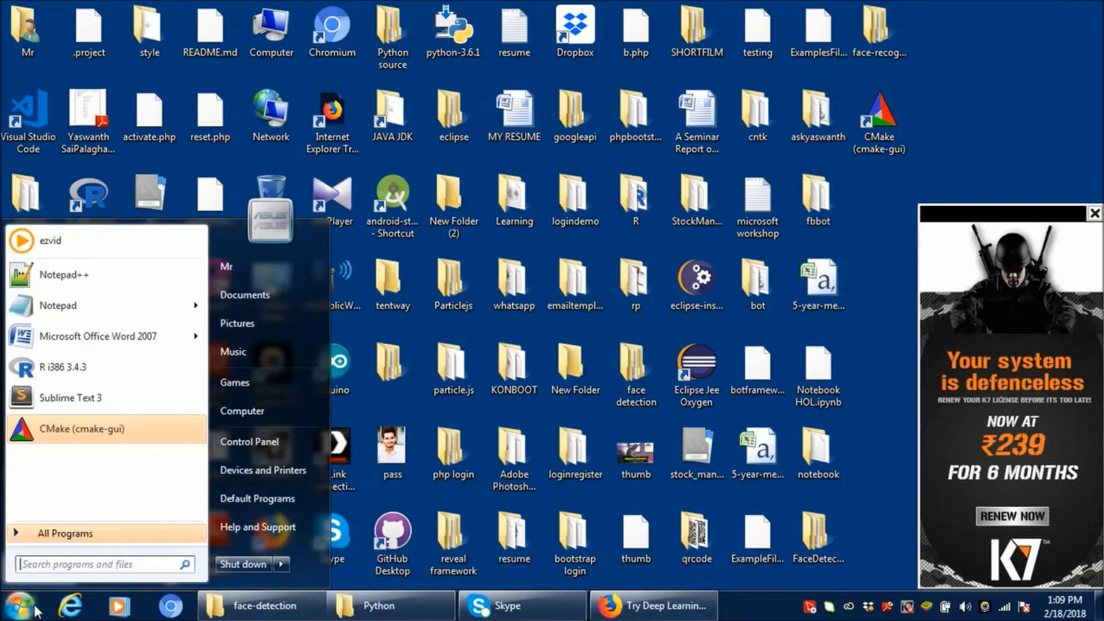
mouse_move(106, 305)
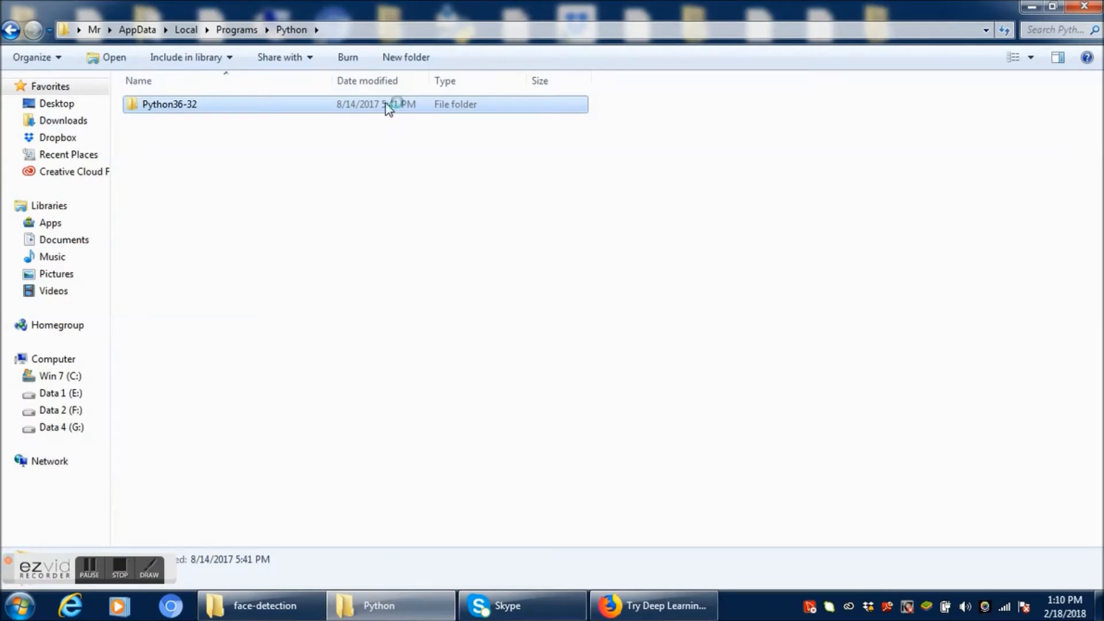
double_click(169, 104)
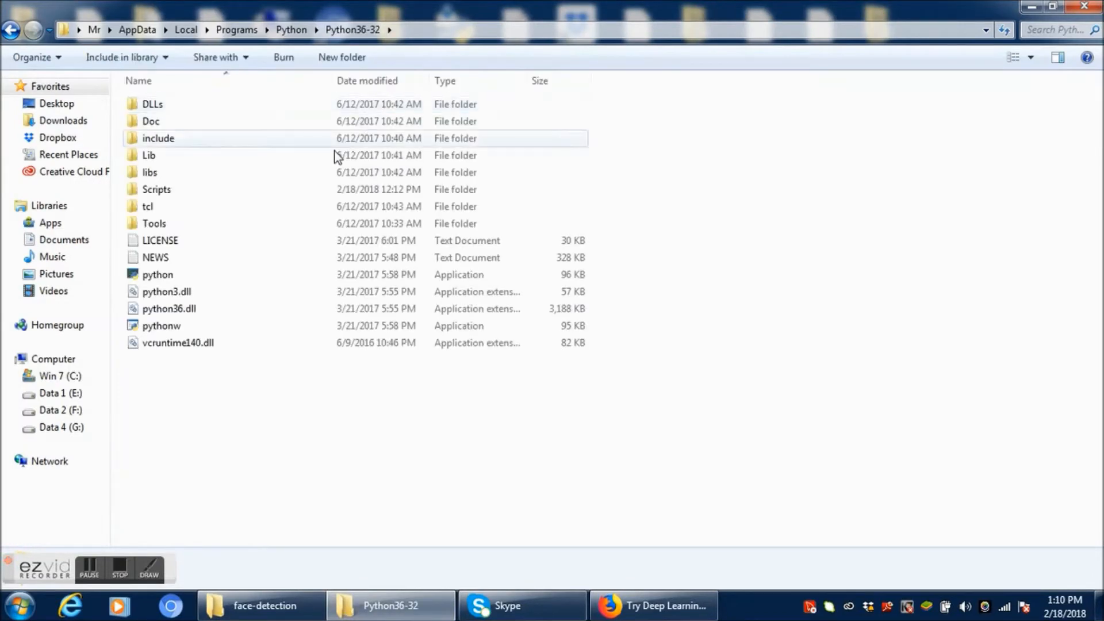
double_click(157, 189)
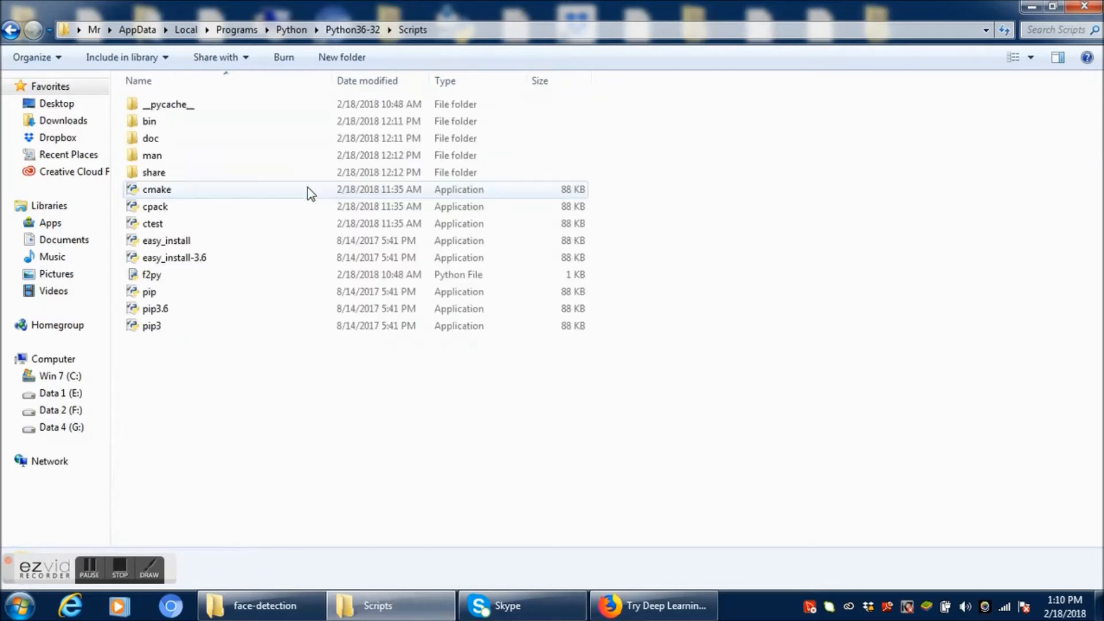
mouse_move(485, 35)
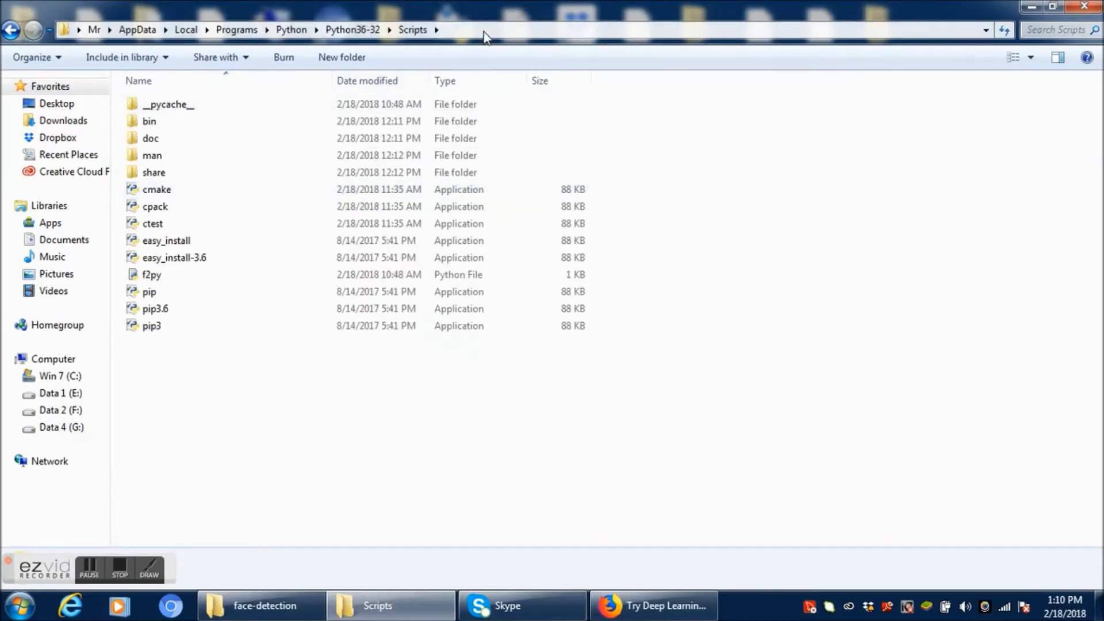
Step: Launch cmd in the Scripts folder and run 'pip3 install opencv-python', already satisfied
text(cmd)
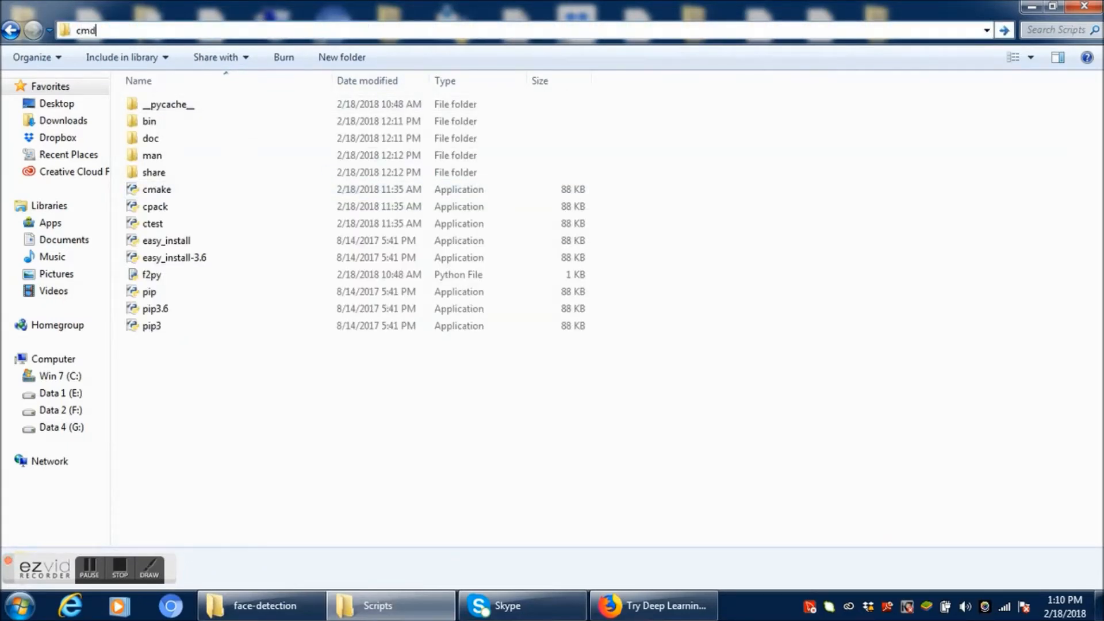
click(84, 29)
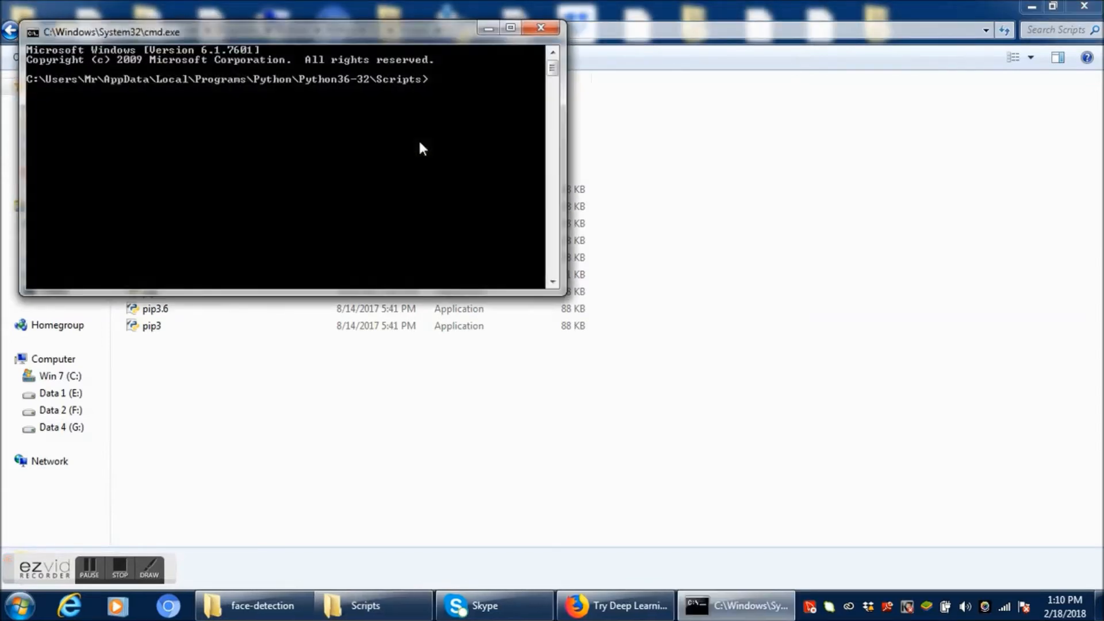
text(pip3 install opencv-python)
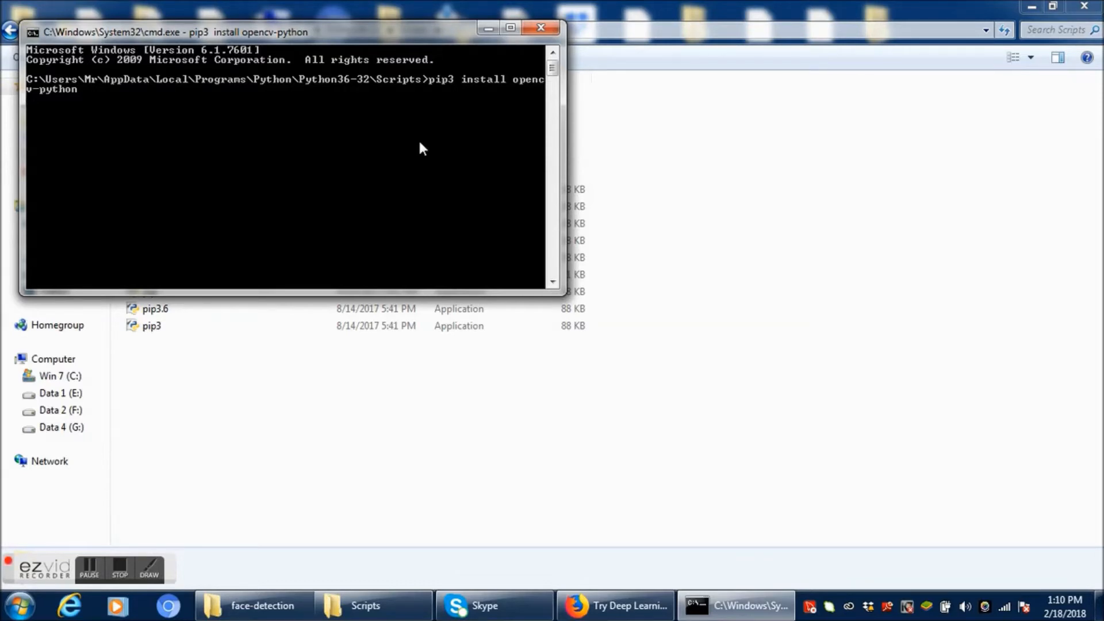
key(enter)
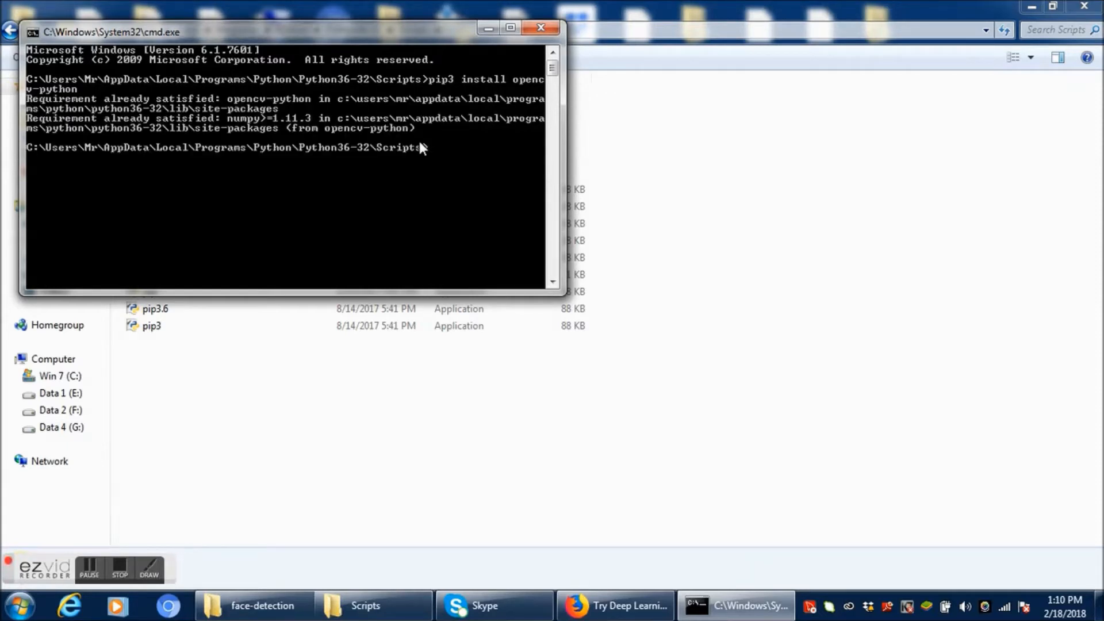
mouse_move(476, 178)
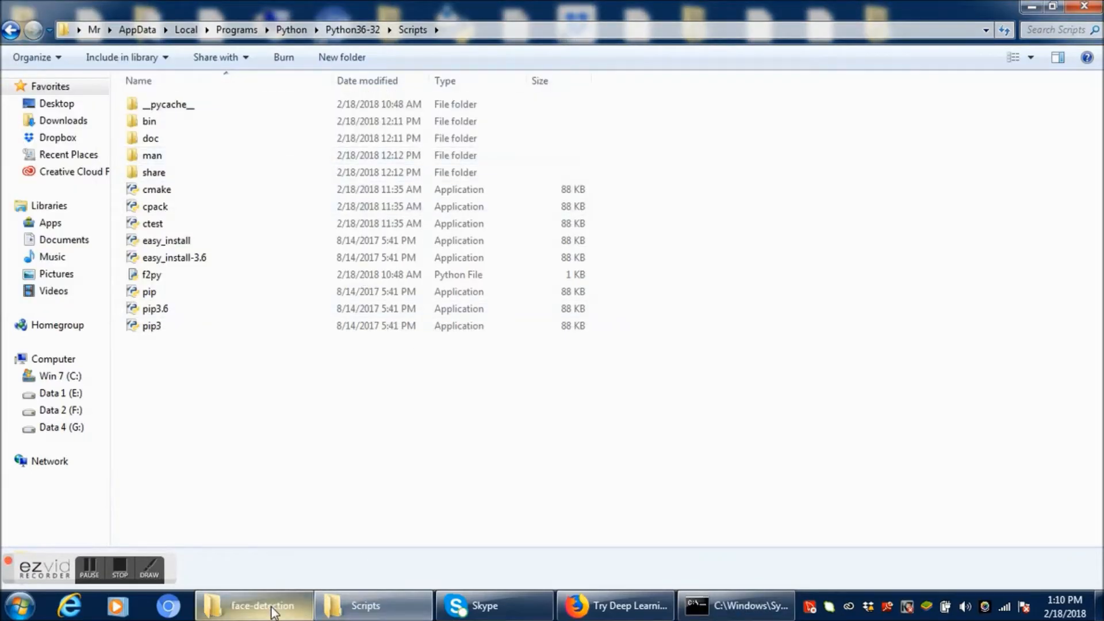
Step: Select face_detect_cv3 in the face-detection folder and bring up its Edit with IDLE actions
click(261, 606)
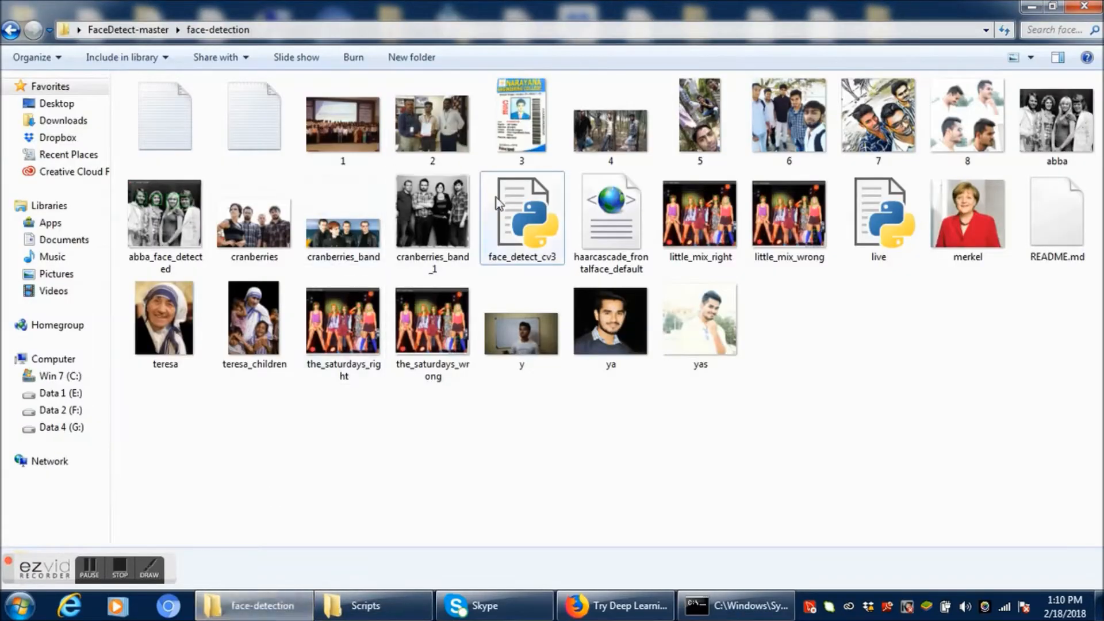
click(1055, 120)
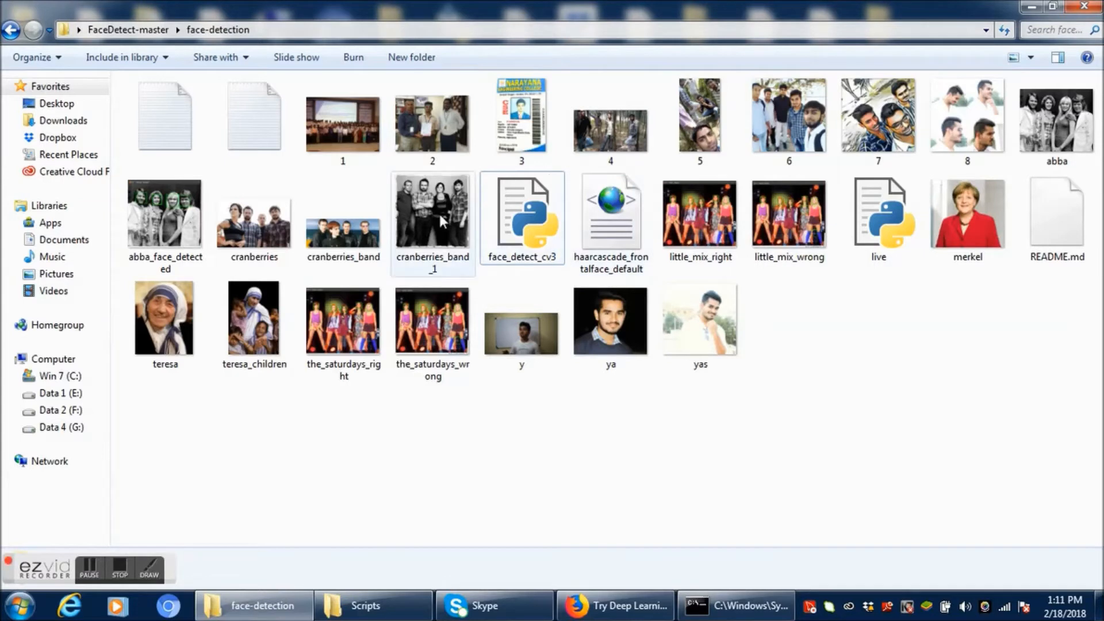
click(522, 212)
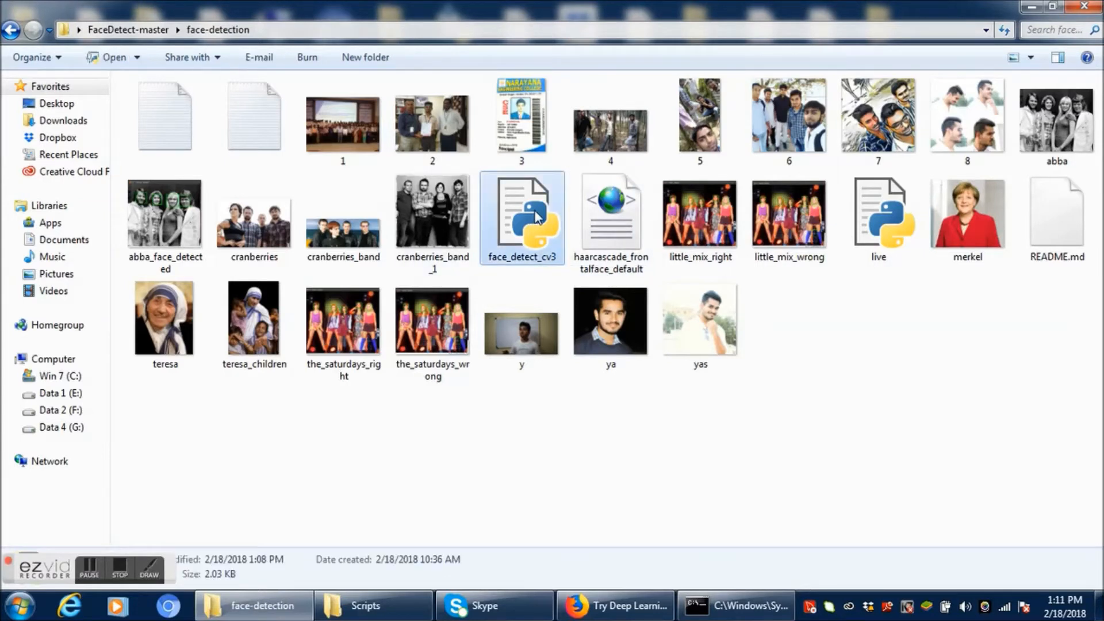
right_click(522, 218)
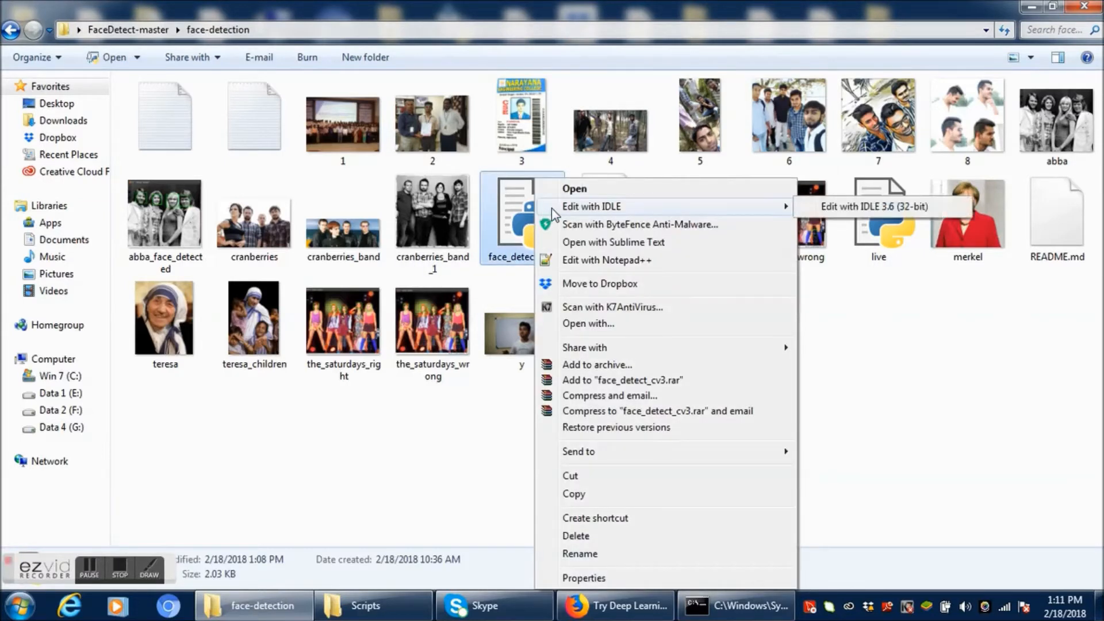
mouse_move(770, 216)
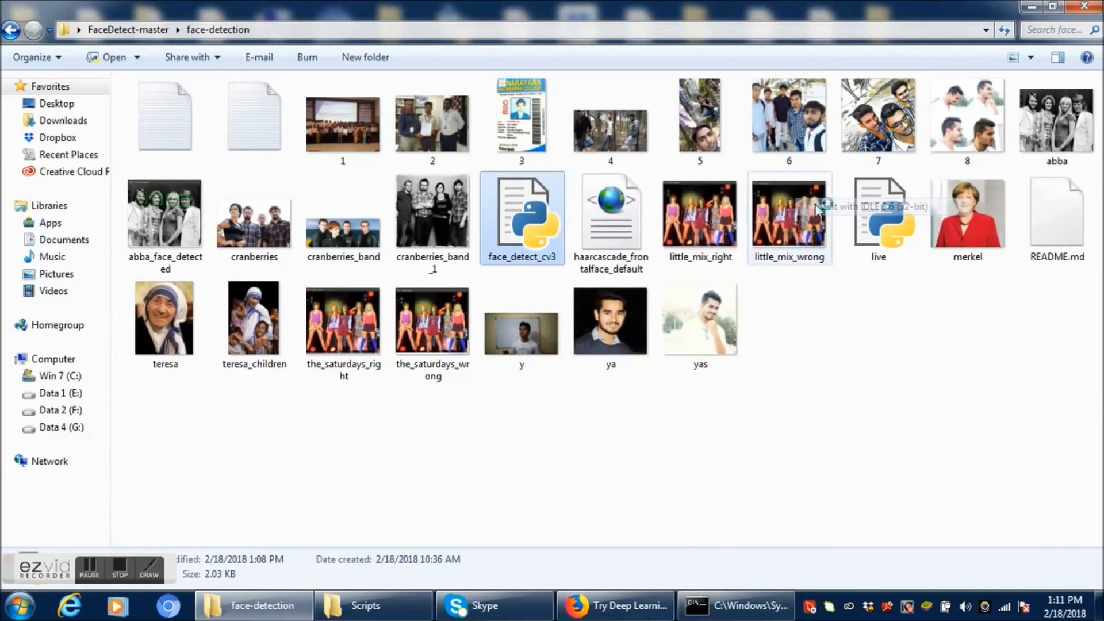
Step: Edit face_detect_cv3 in IDLE, check ya.jpg's name, and point imagePath to 'ya.jpg'
double_click(522, 212)
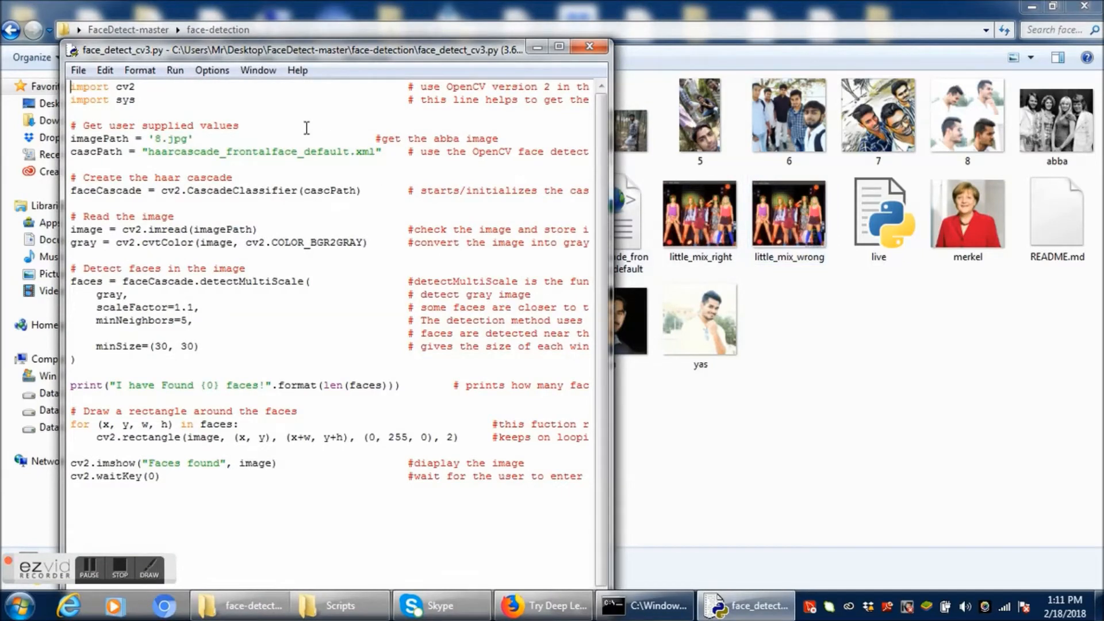
click(788, 120)
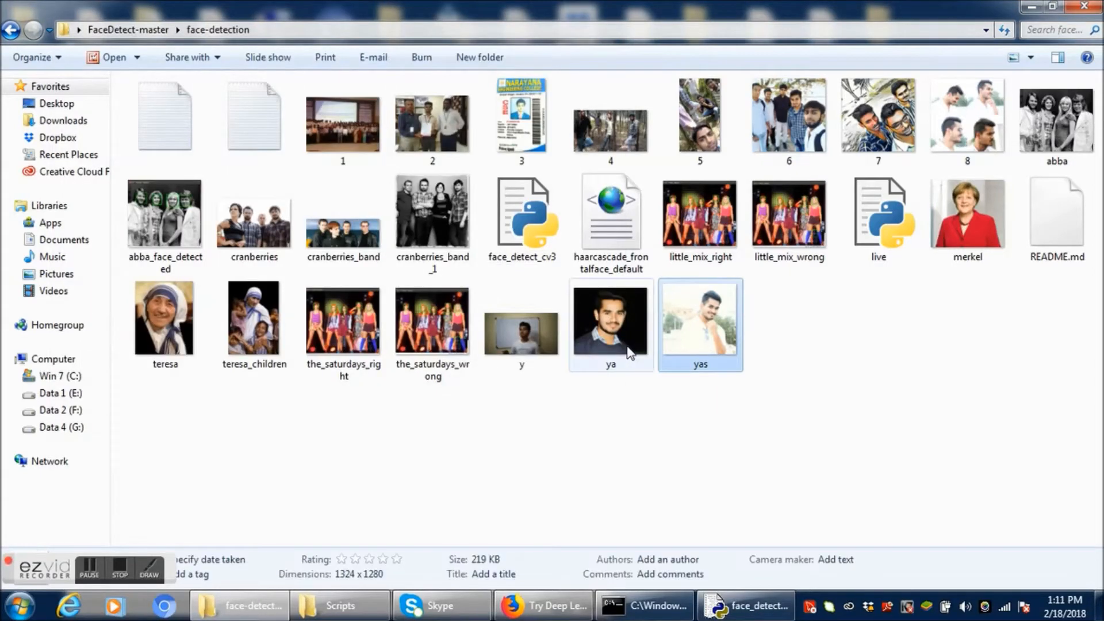
click(609, 322)
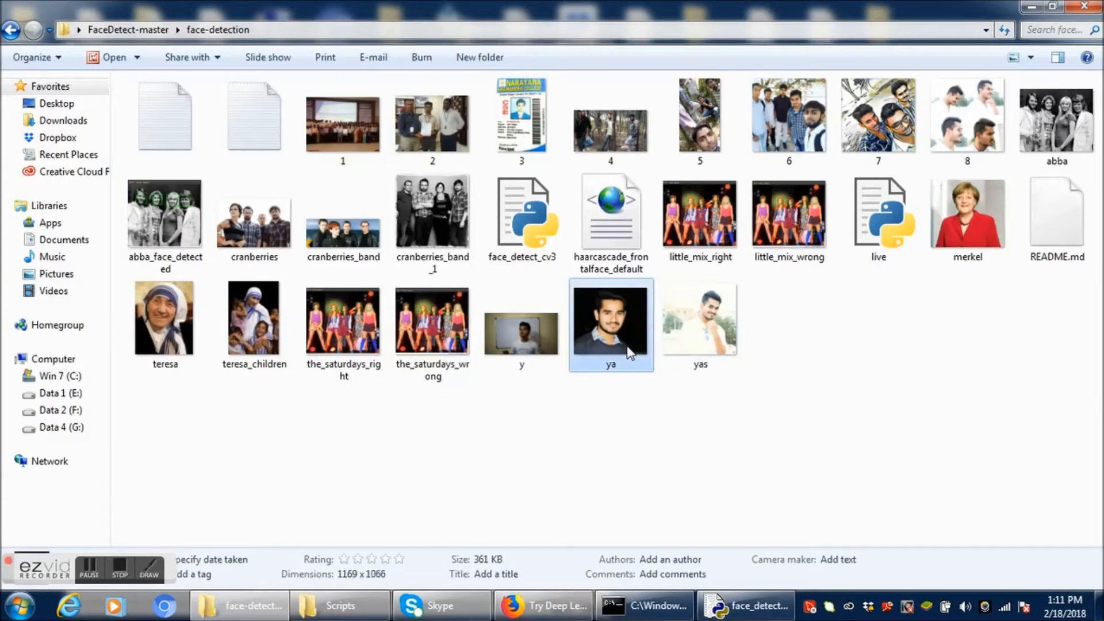
mouse_move(617, 365)
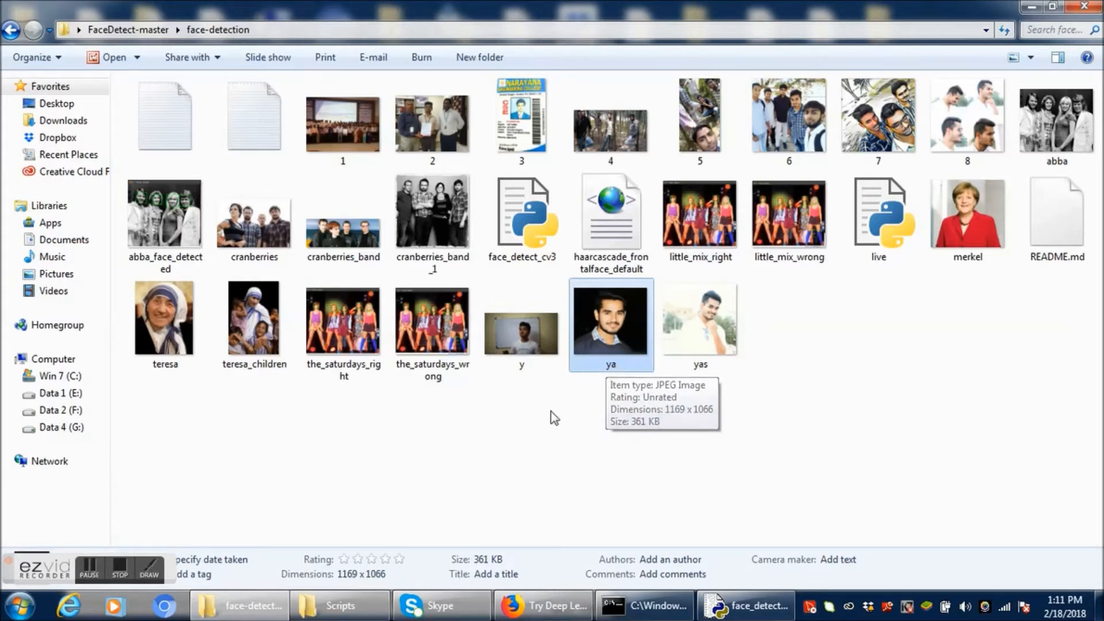
click(744, 606)
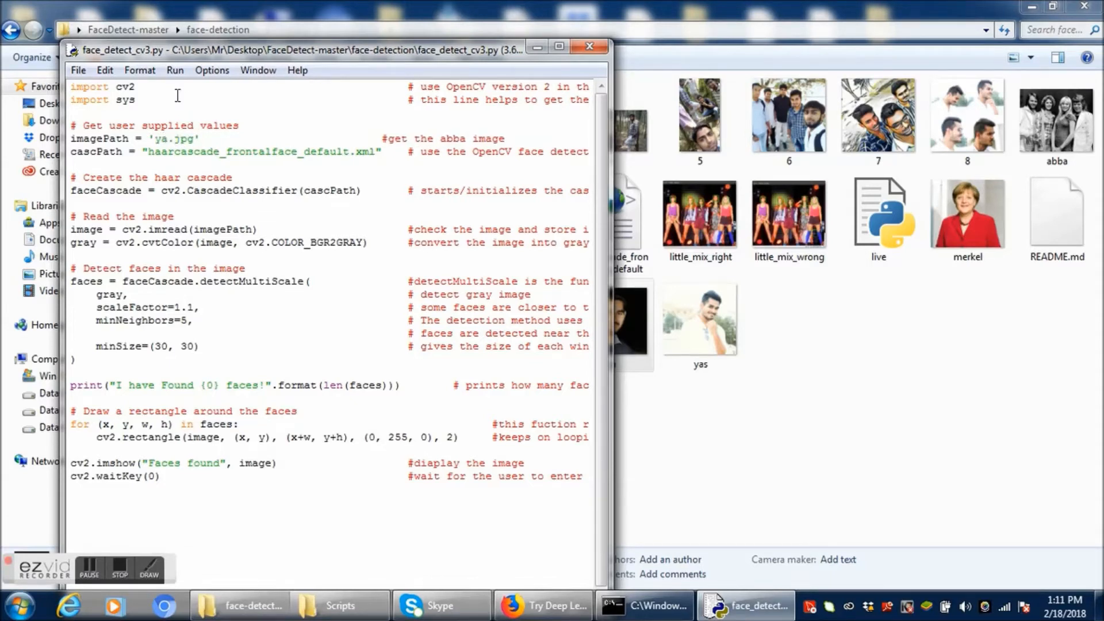
Step: Run the script on ya.jpg and highlight the shell's 'I have Found 1 faces!' line
click(175, 70)
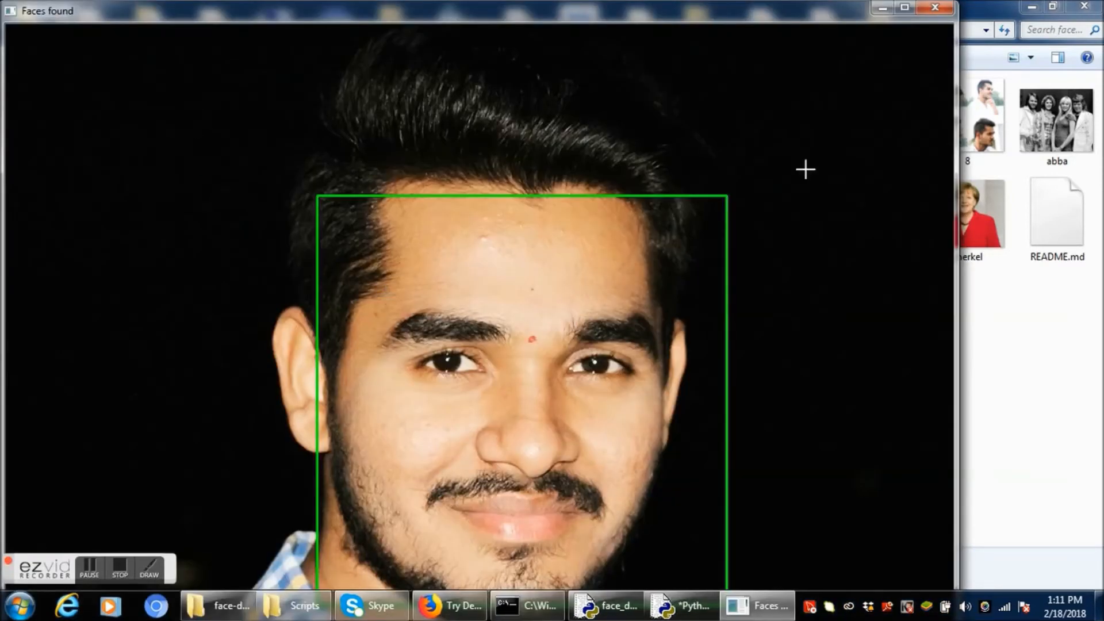
mouse_move(908, 23)
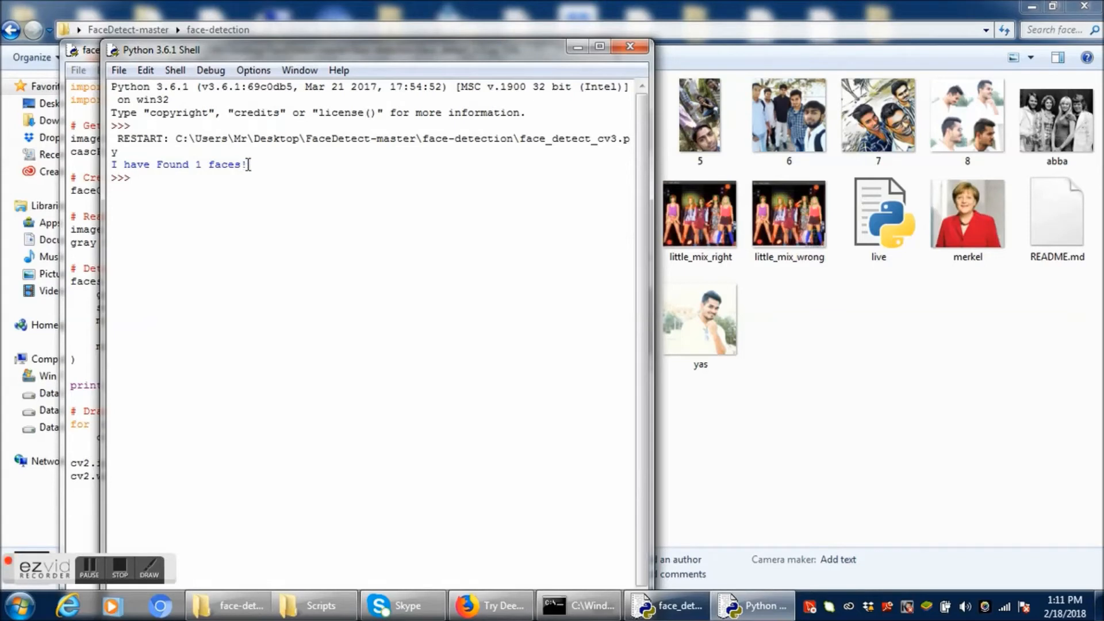
drag(112, 164, 246, 164)
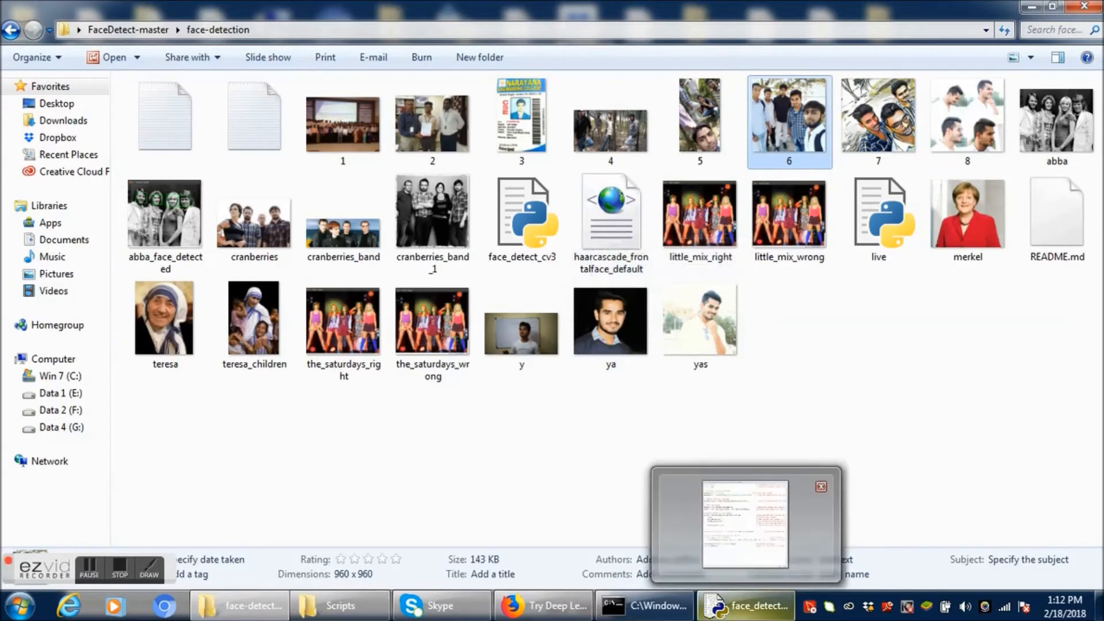
Step: Run face_detect_cv3.py on 6.jpg, boxing five faces, then close the 5-face shell
click(744, 605)
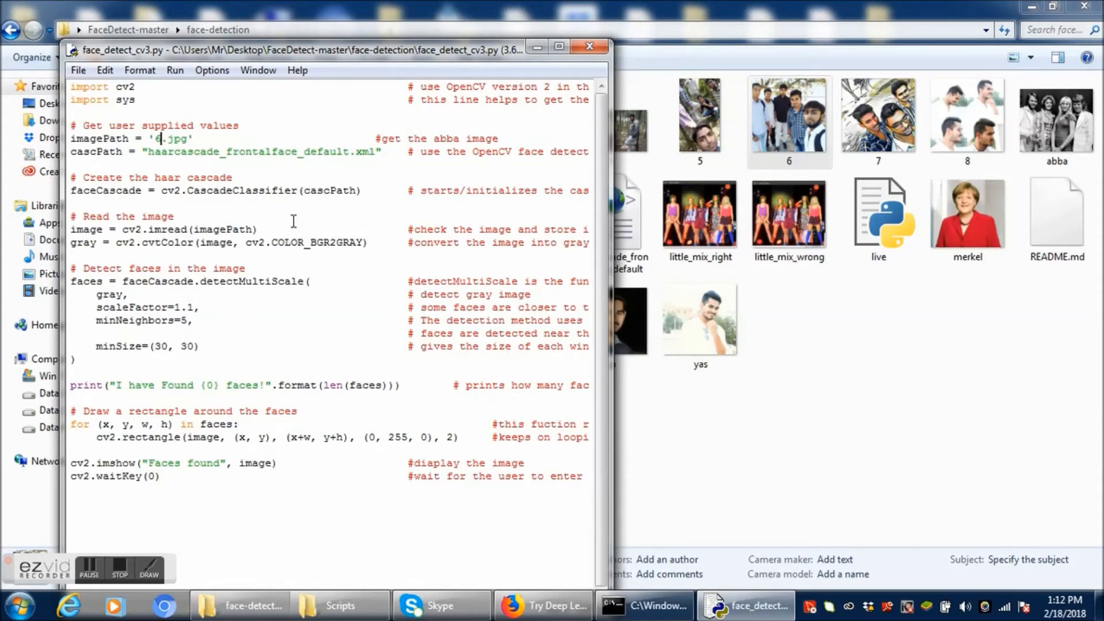
mouse_move(183, 85)
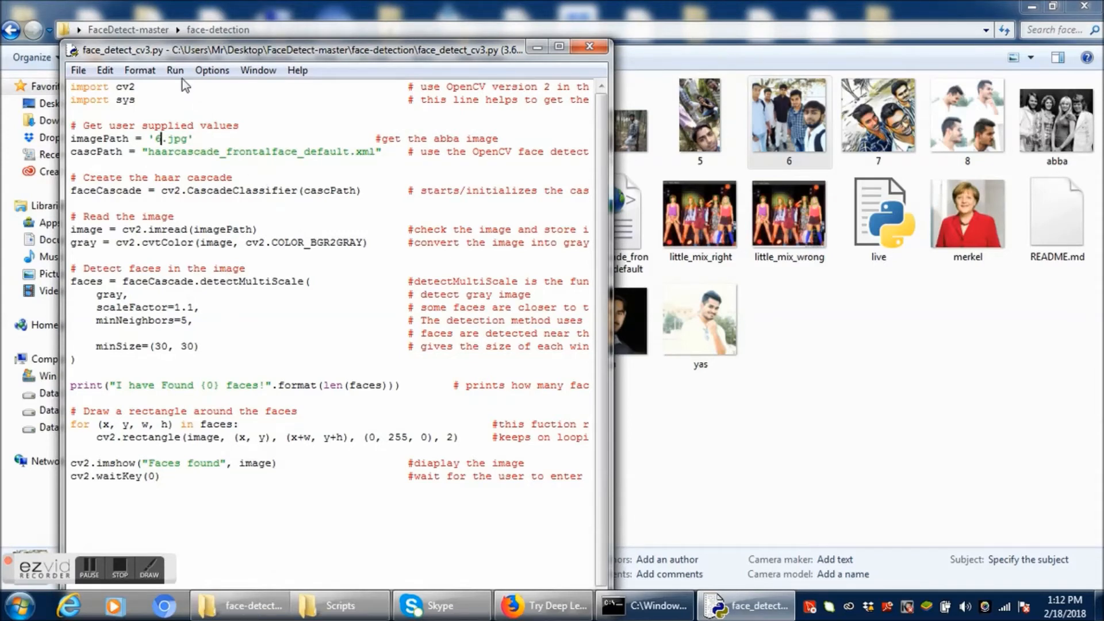
click(175, 70)
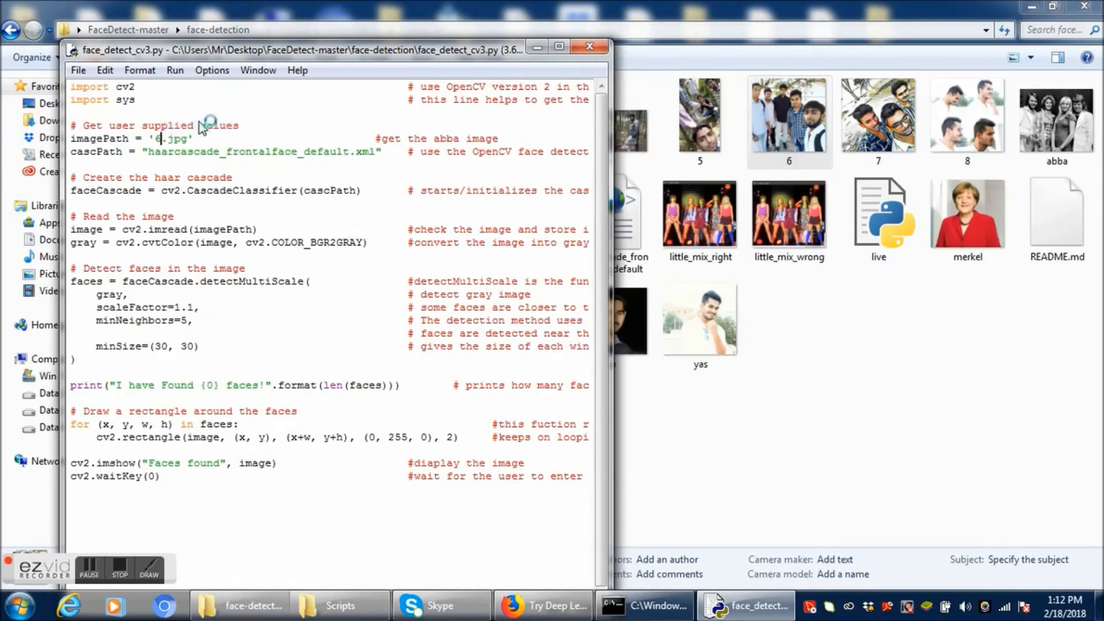
key(F5)
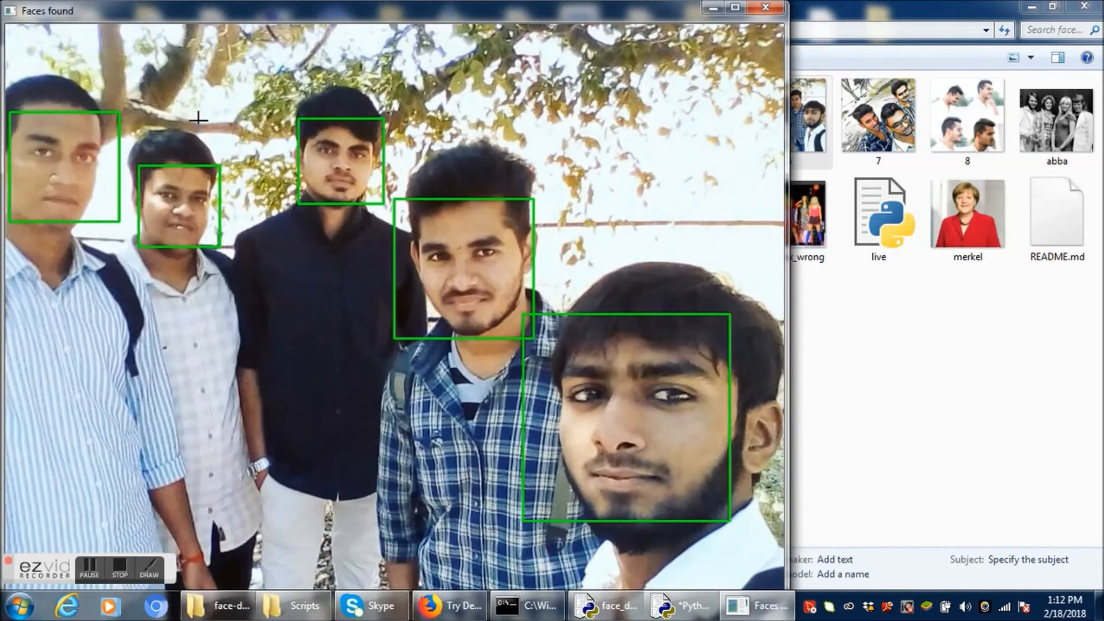
mouse_move(235, 166)
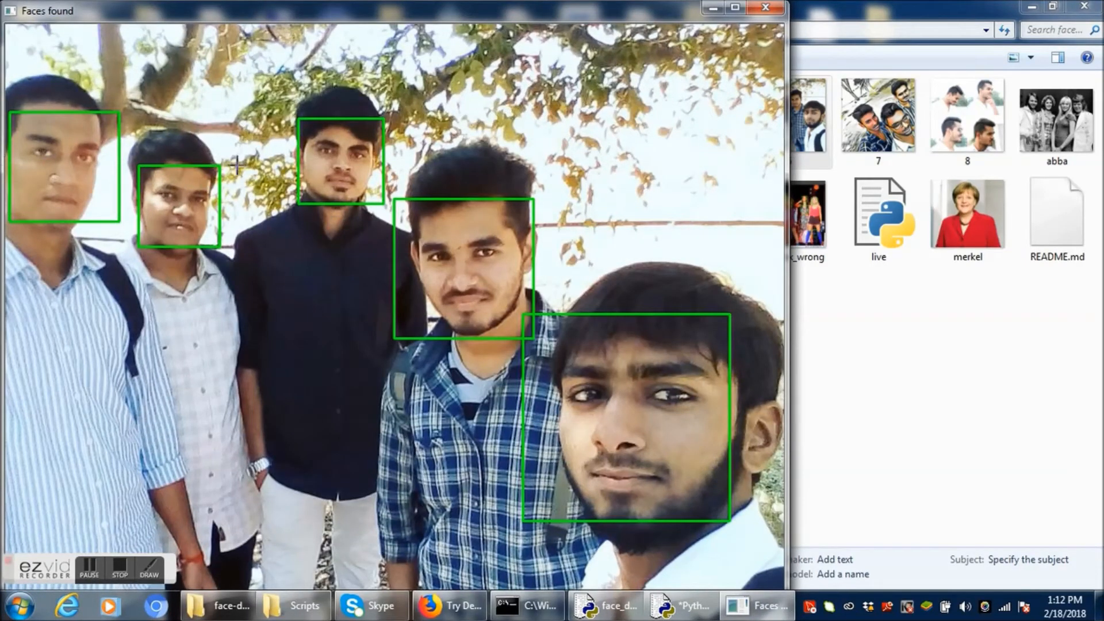
mouse_move(395, 109)
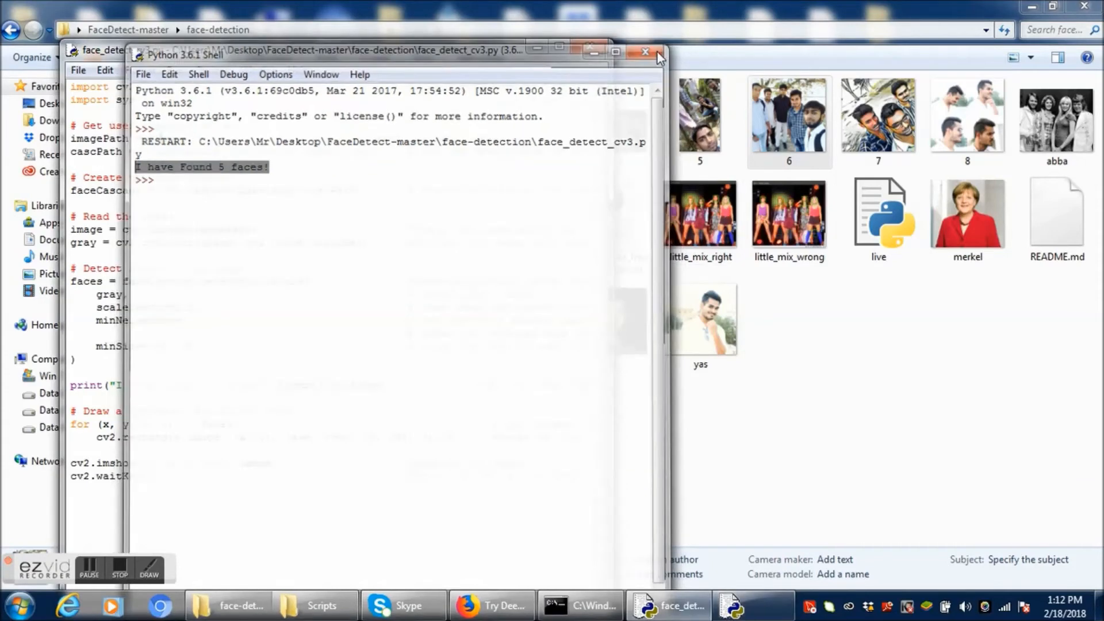
click(644, 52)
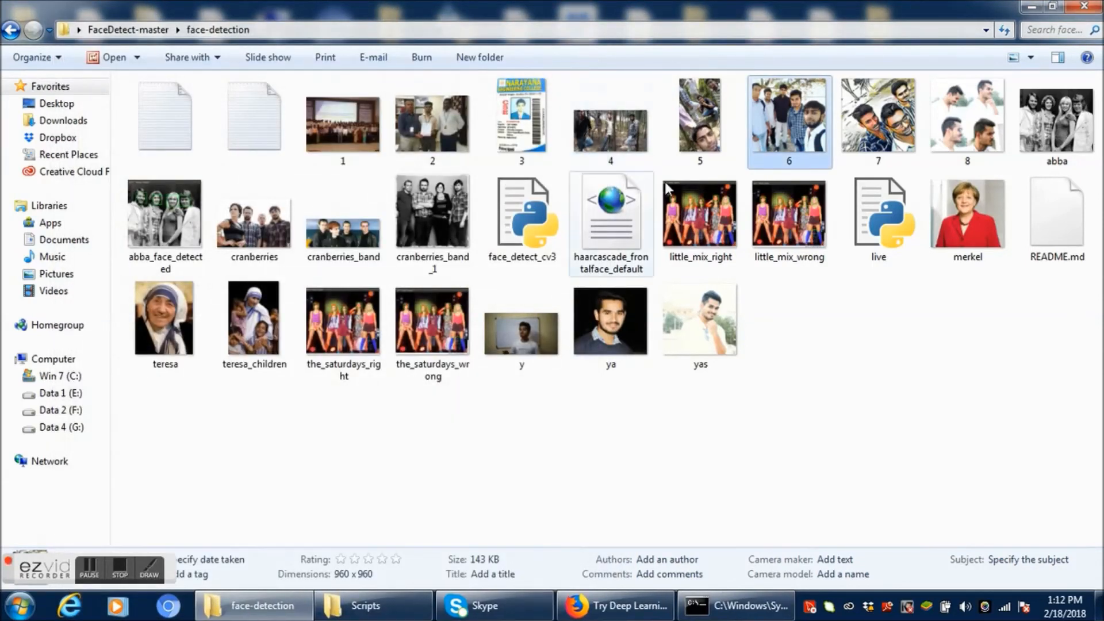
Step: Open live.py from the face-detection folder for editing in IDLE
click(877, 217)
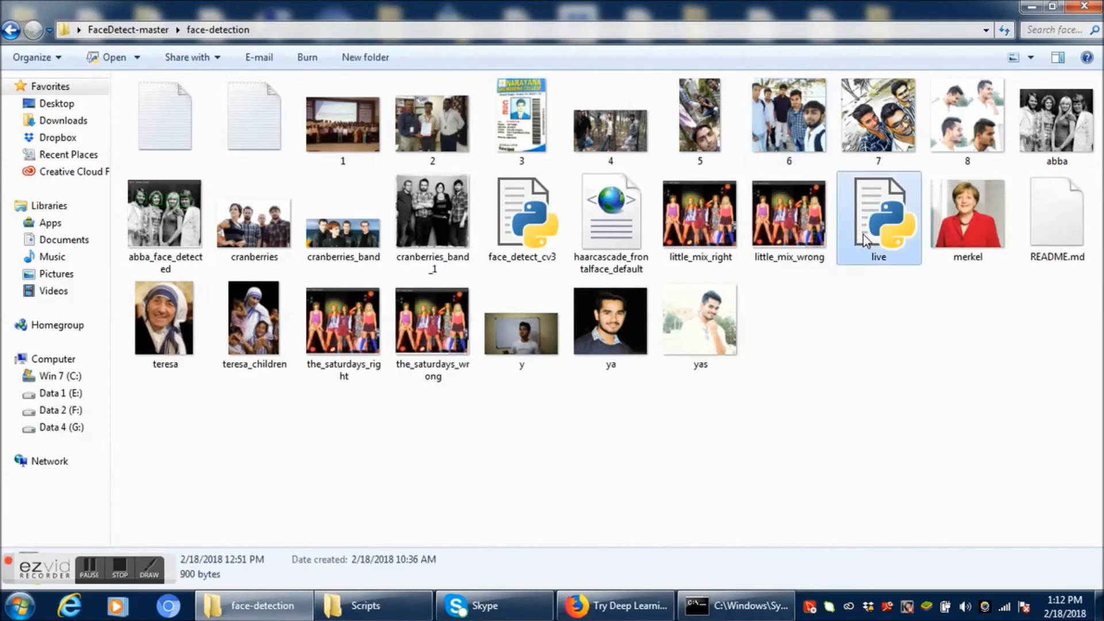
right_click(877, 217)
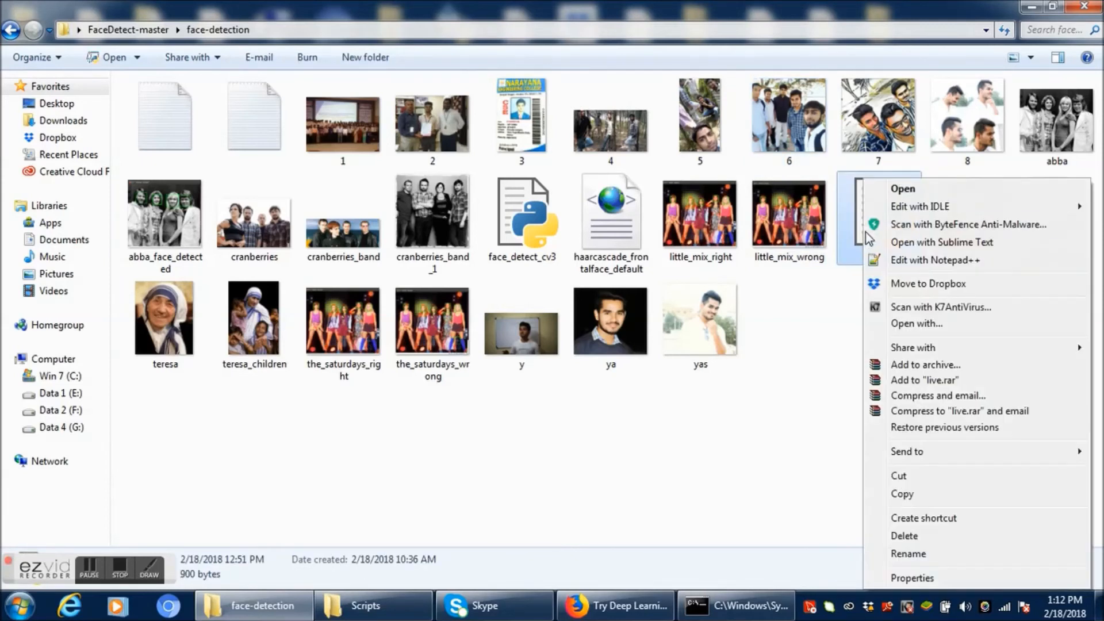
mouse_move(920, 206)
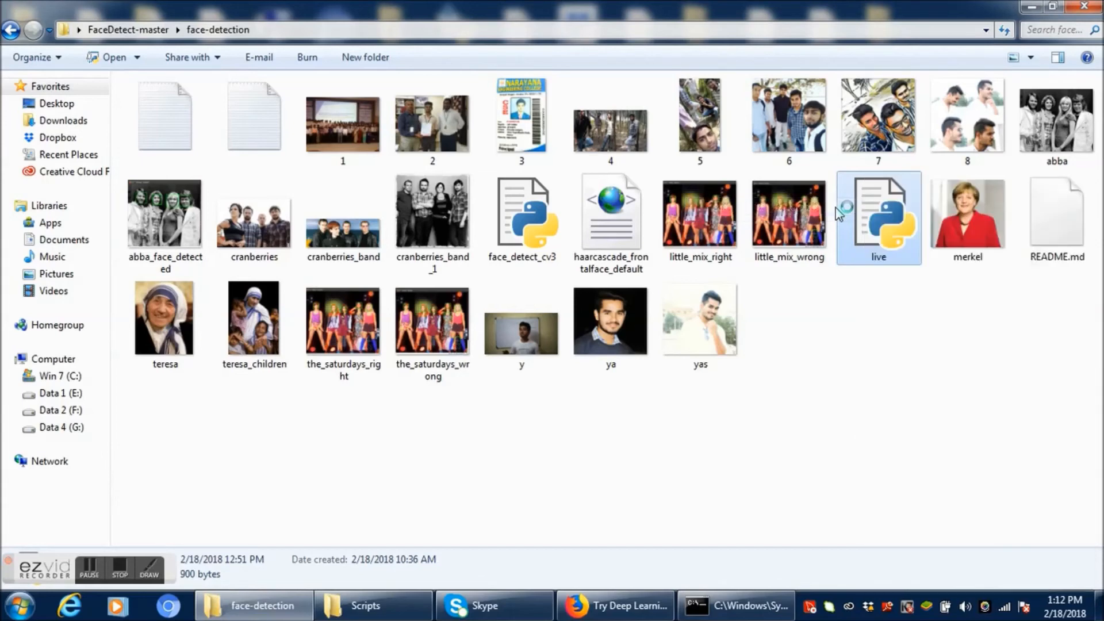
double_click(877, 216)
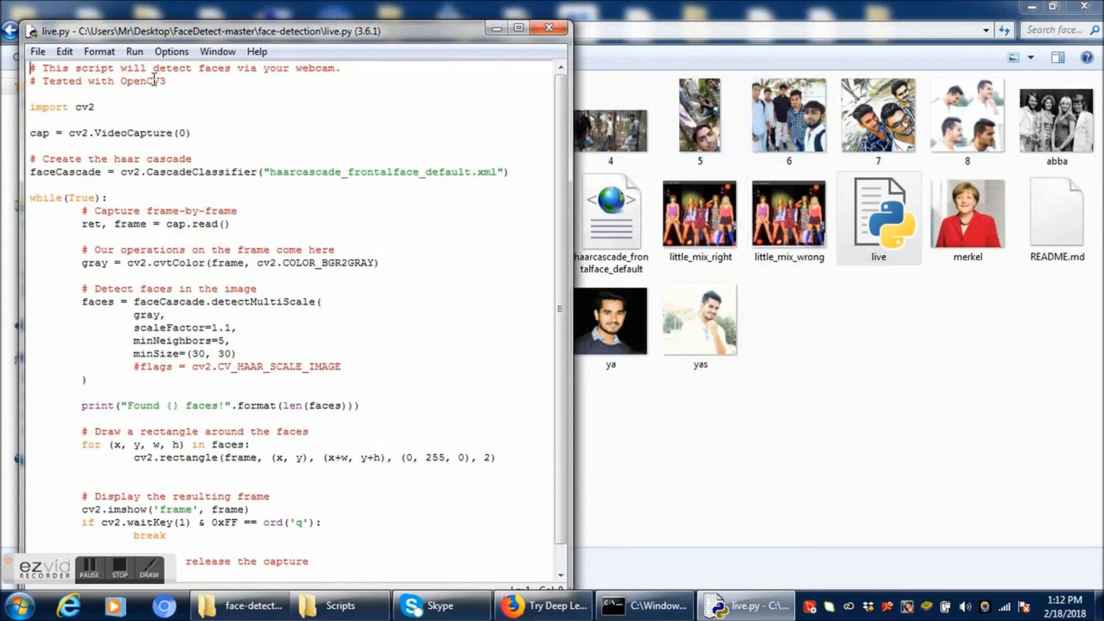
Step: Run live.py via Run Module, boxing the webcam face in each frame
click(134, 52)
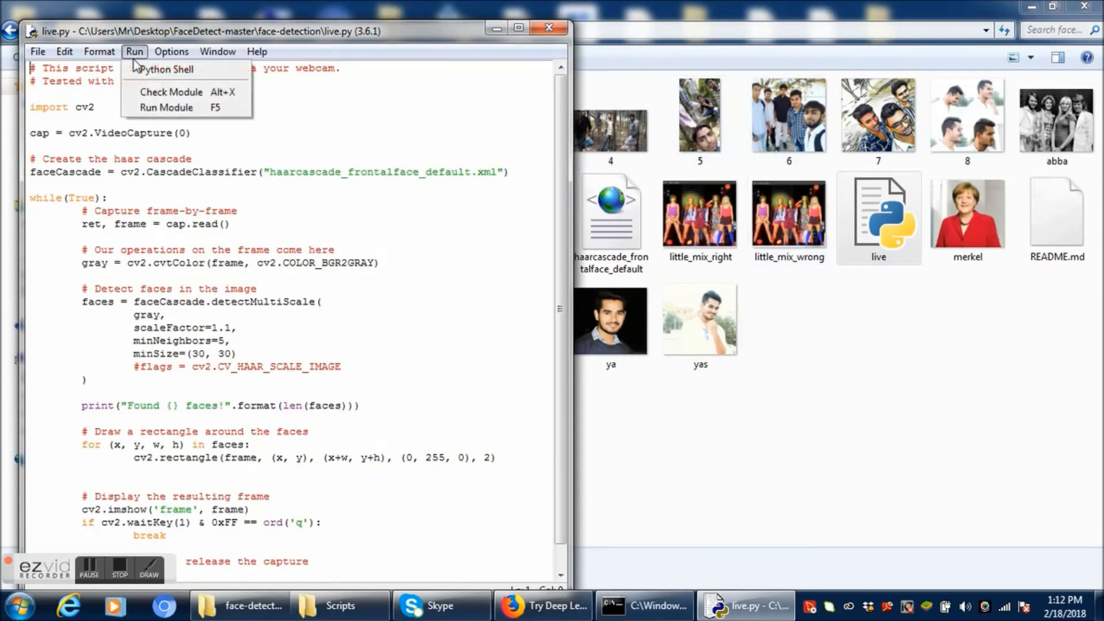
mouse_move(166, 107)
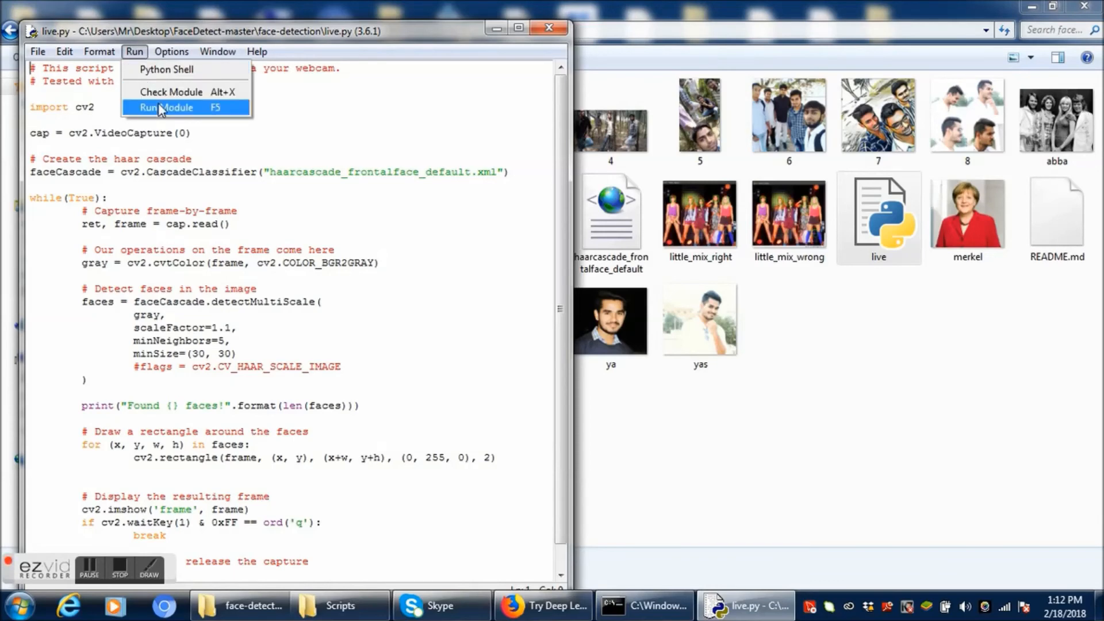
click(166, 107)
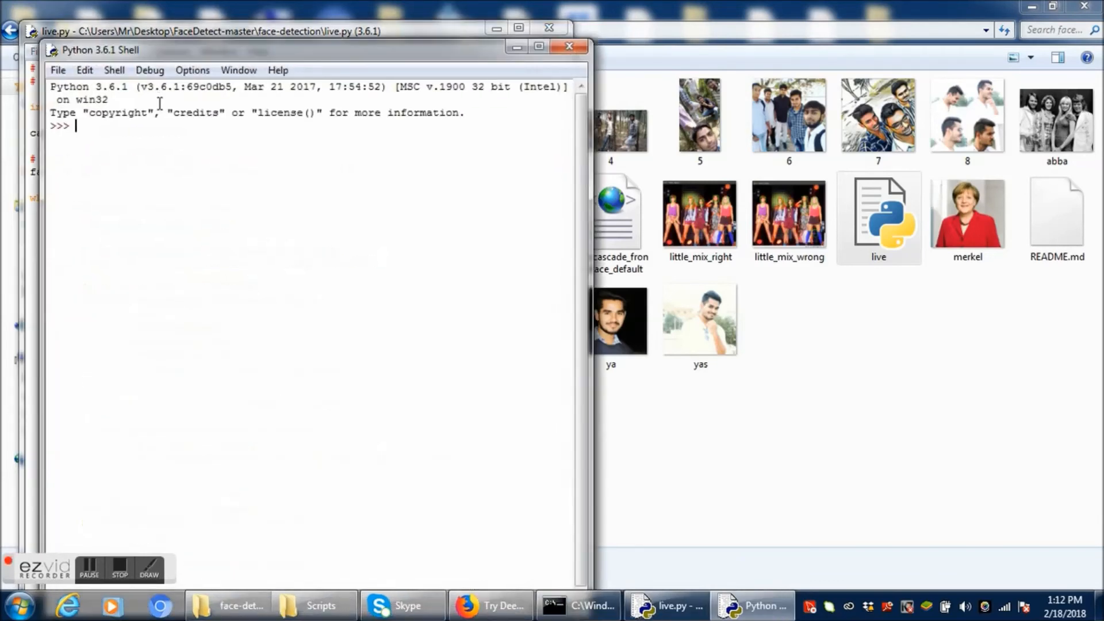
key(F5)
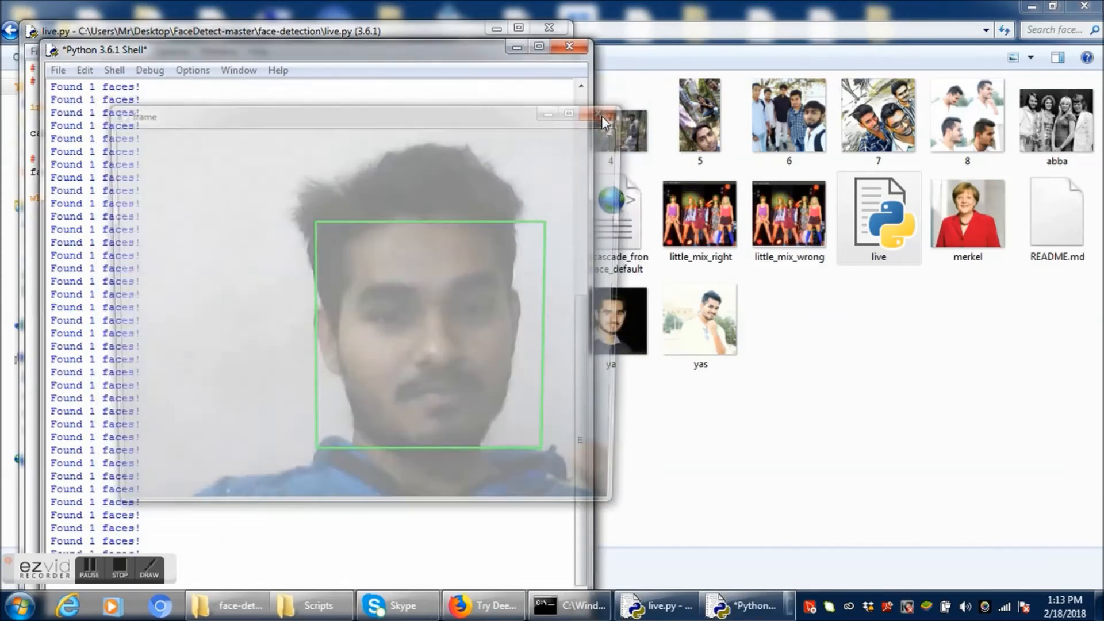
Step: Close the webcam frame and shell, confirming the Kill? dialog to stop the run
click(600, 114)
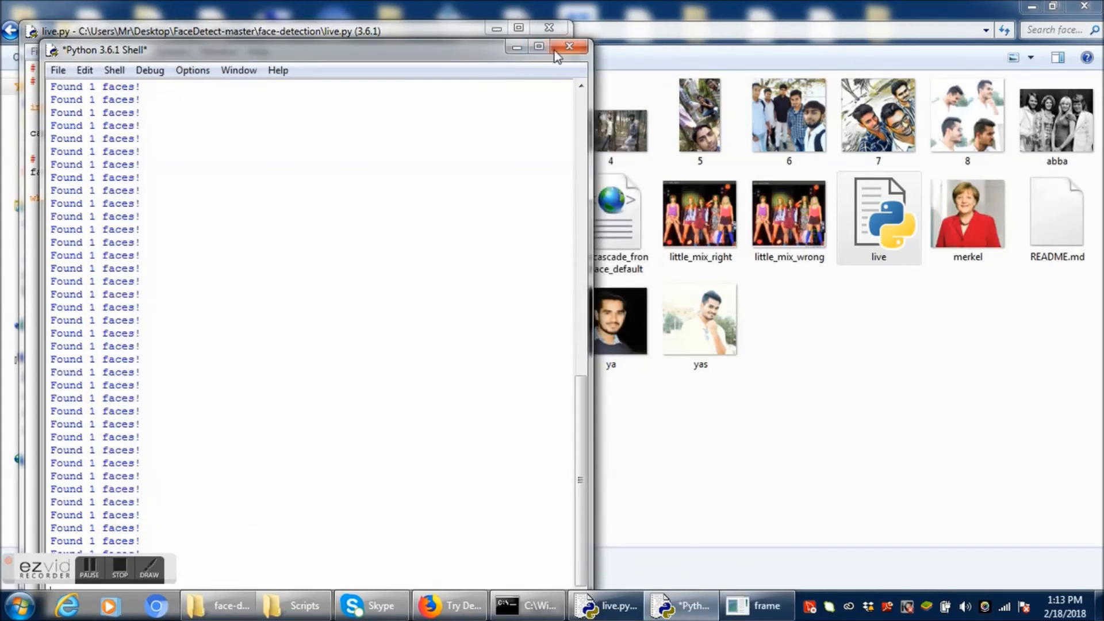
click(569, 46)
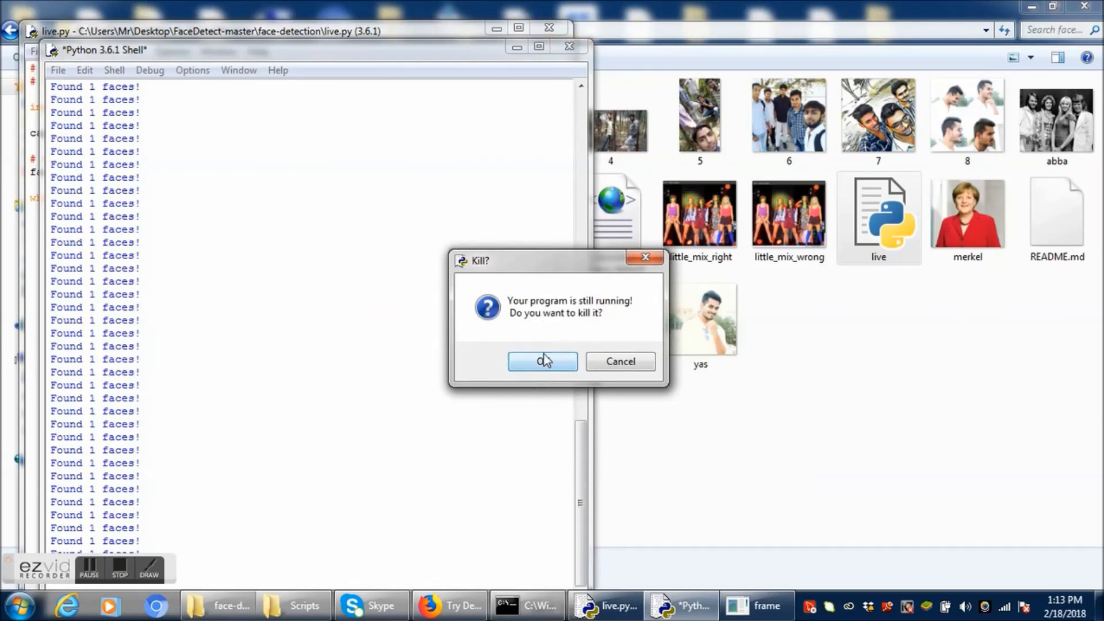
click(541, 361)
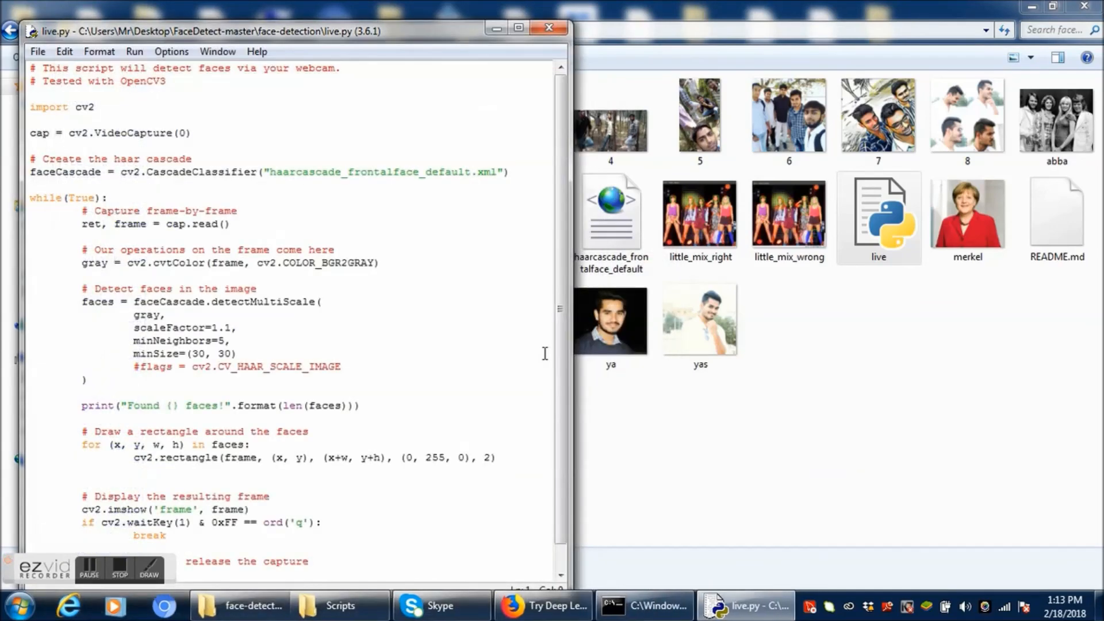